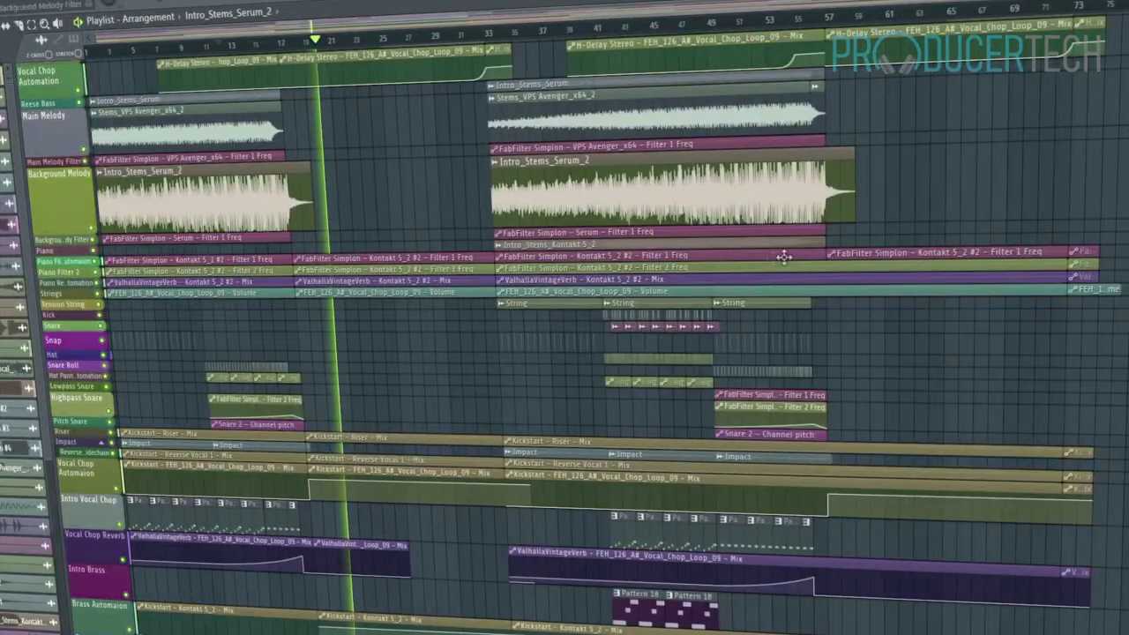
# Step: Lower The Glue compressor's threshold on the Hat channel to -16.0 dB
pyautogui.scroll(-3)
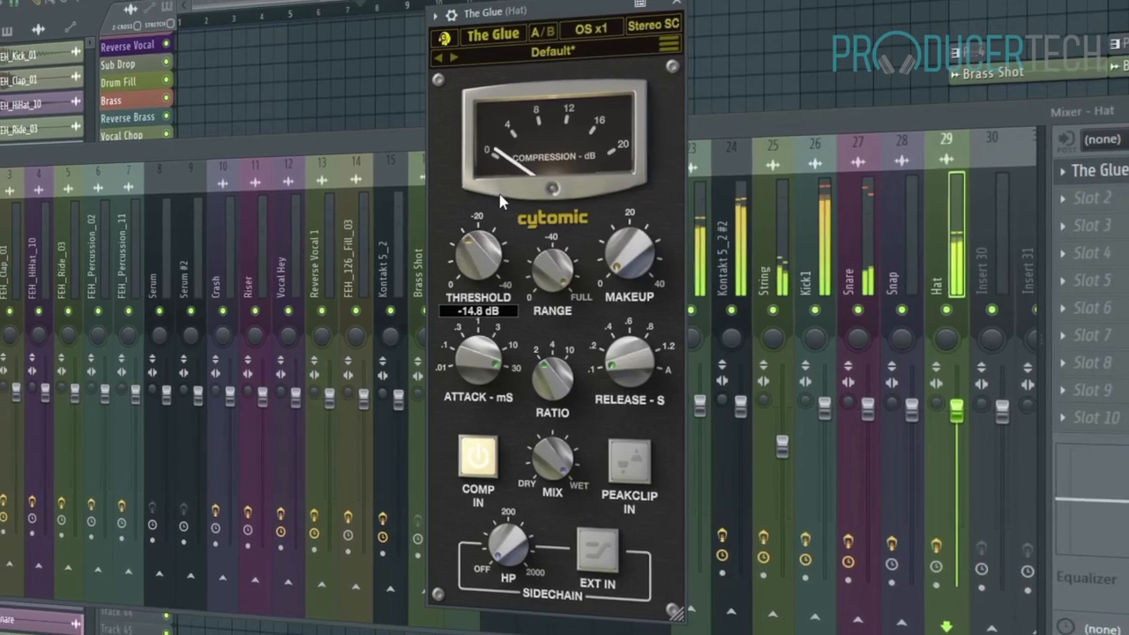
pyautogui.moveTo(476, 256); pyautogui.dragTo(481, 265)
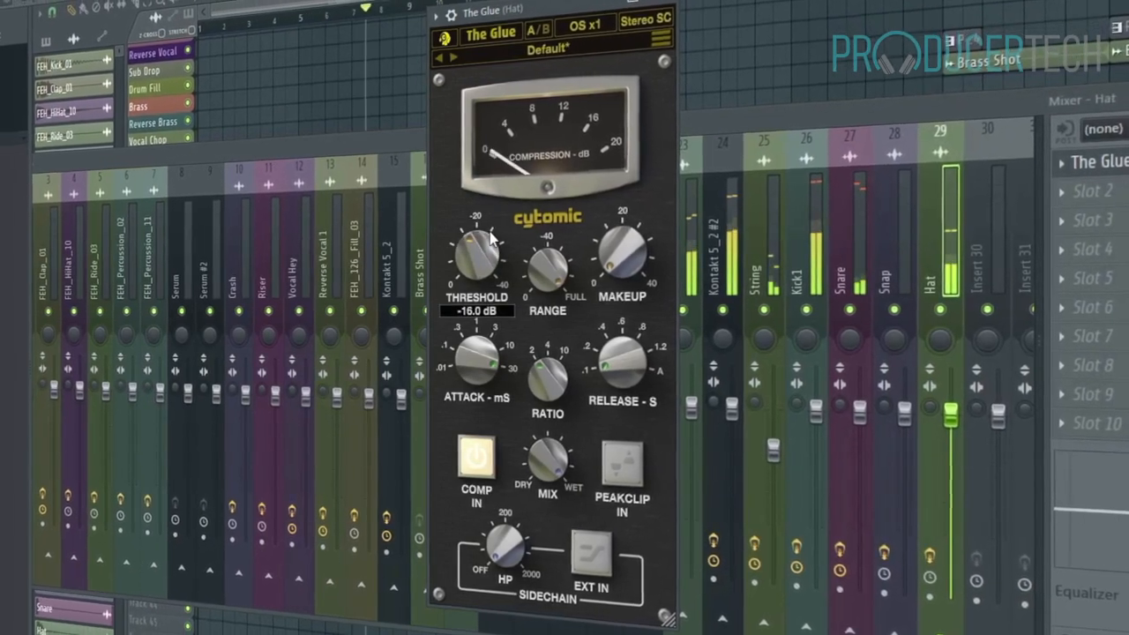